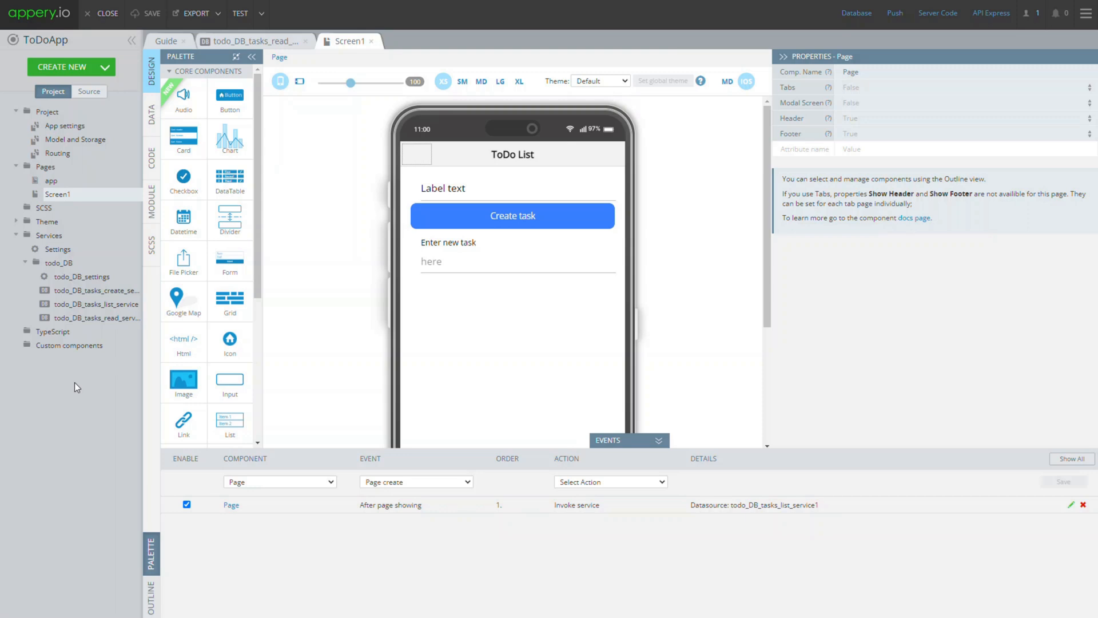
{"action": "mouse_move", "coordinate": [81, 384]}
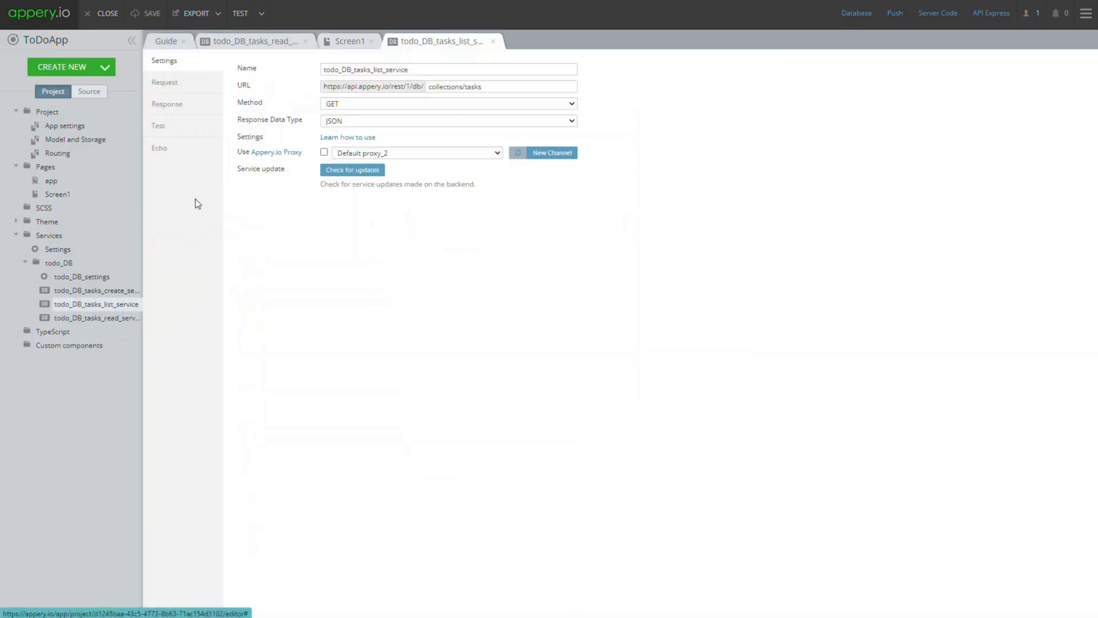
Export todo_DB_tasks_list_service's response body fields as a new model and close the confirmation
{"action": "left_click", "coordinate": [167, 104]}
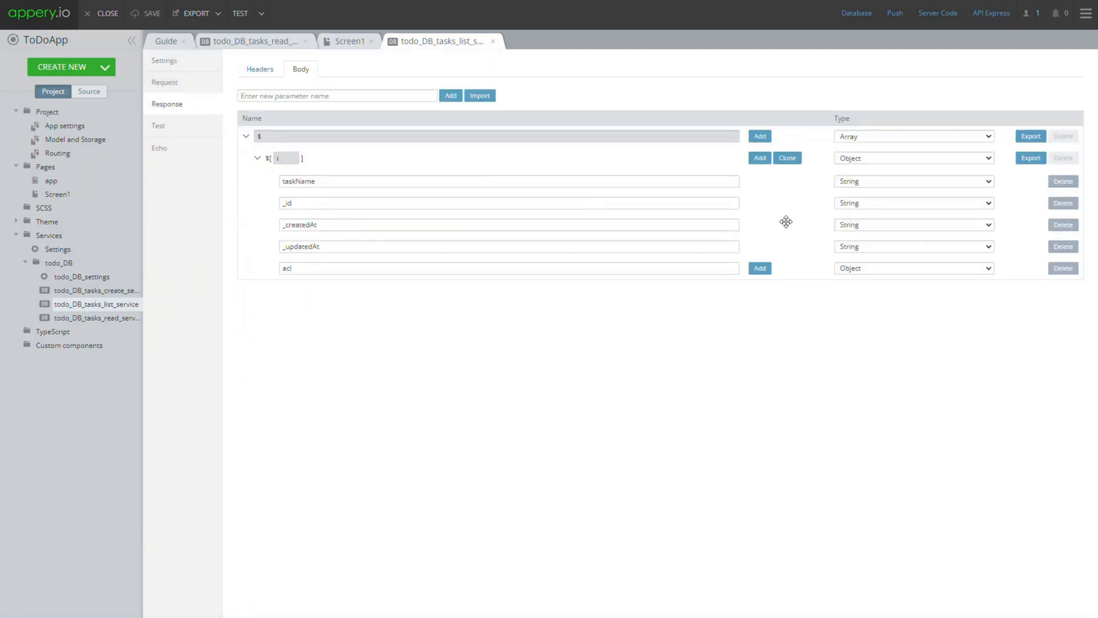
{"action": "left_click", "coordinate": [1028, 136]}
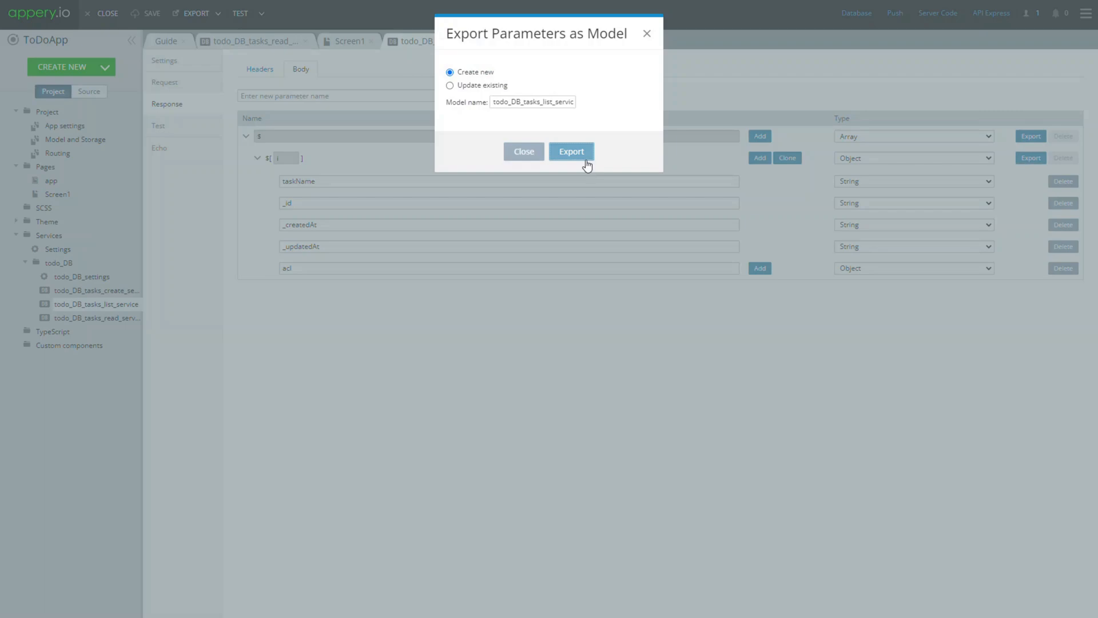
{"action": "left_click", "coordinate": [571, 151]}
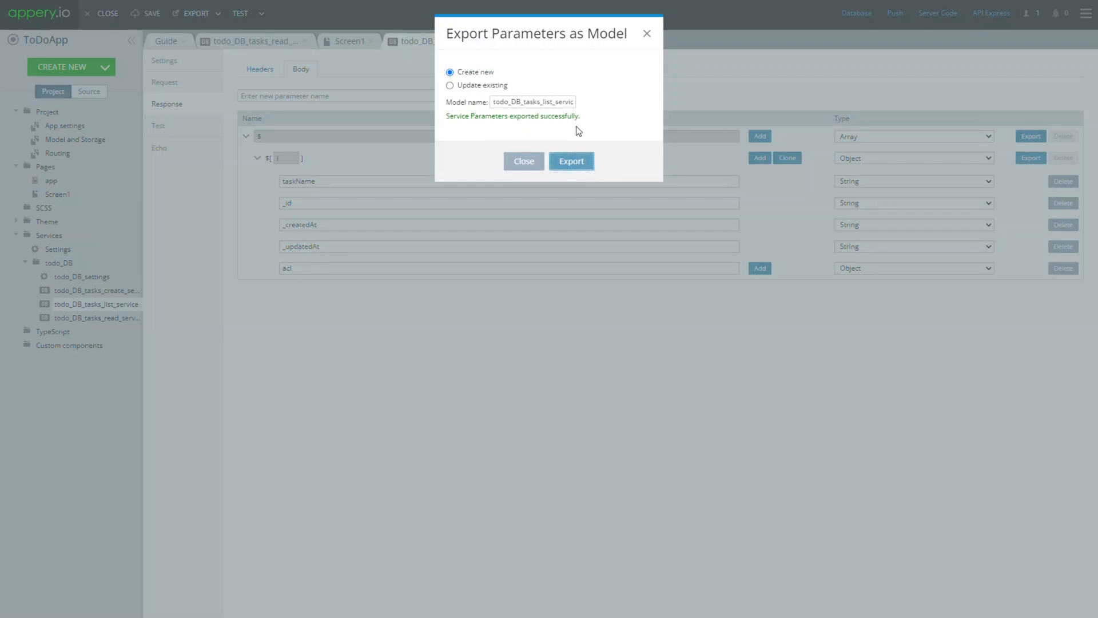
{"action": "left_click", "coordinate": [523, 161]}
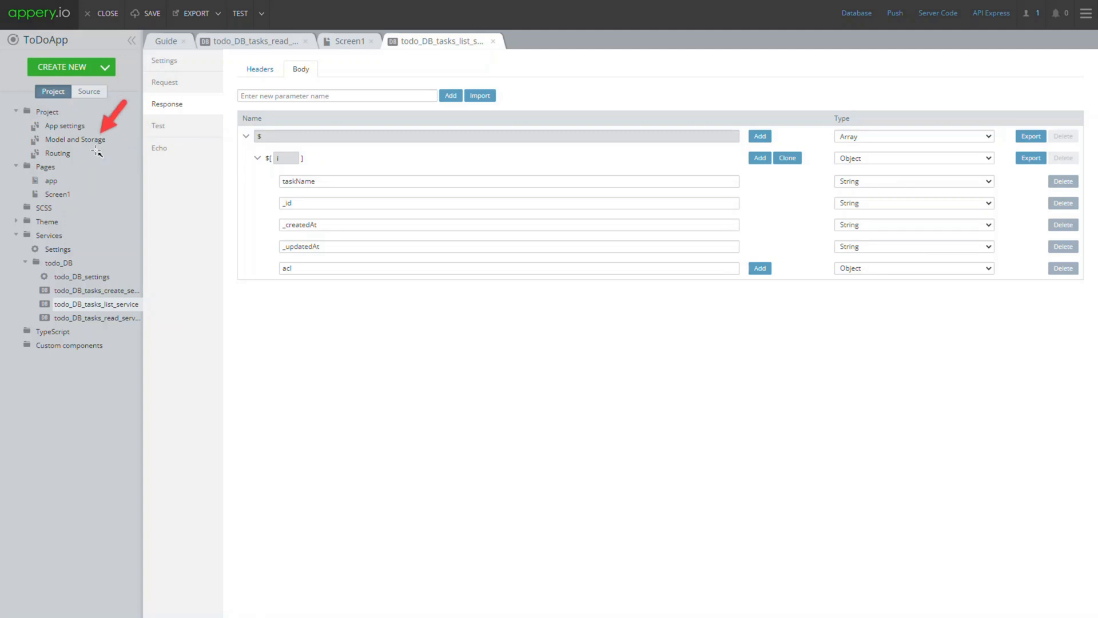
Show the Model tab listing todo_DB_tasks_list_service_Model with taskName, _id, _createdAt, _updatedAt, acl
{"action": "left_click", "coordinate": [76, 140]}
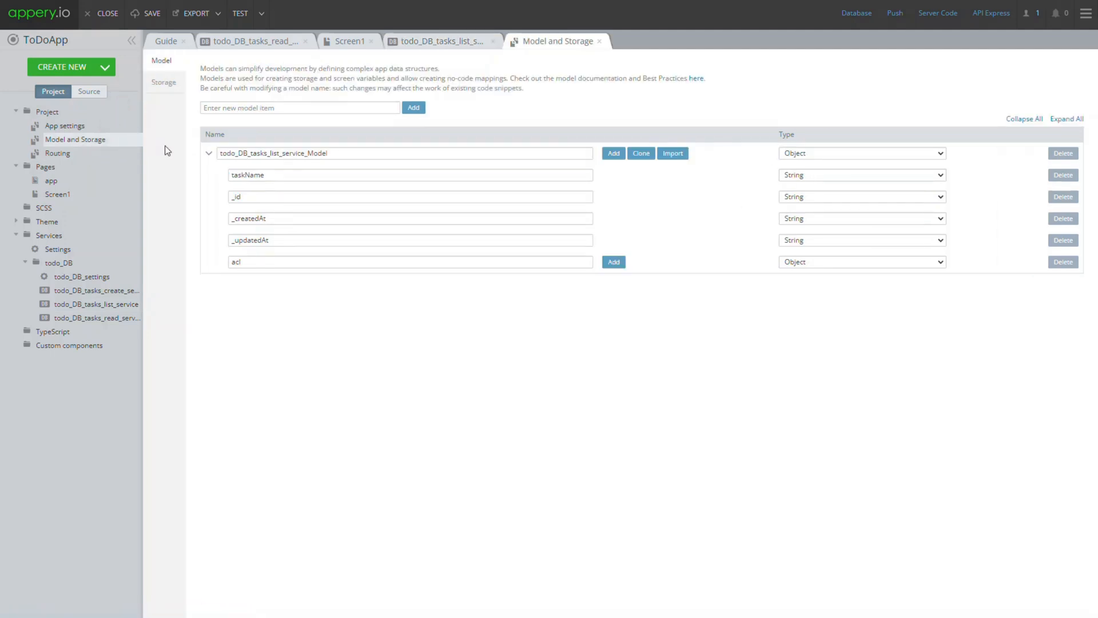
{"action": "mouse_move", "coordinate": [204, 244]}
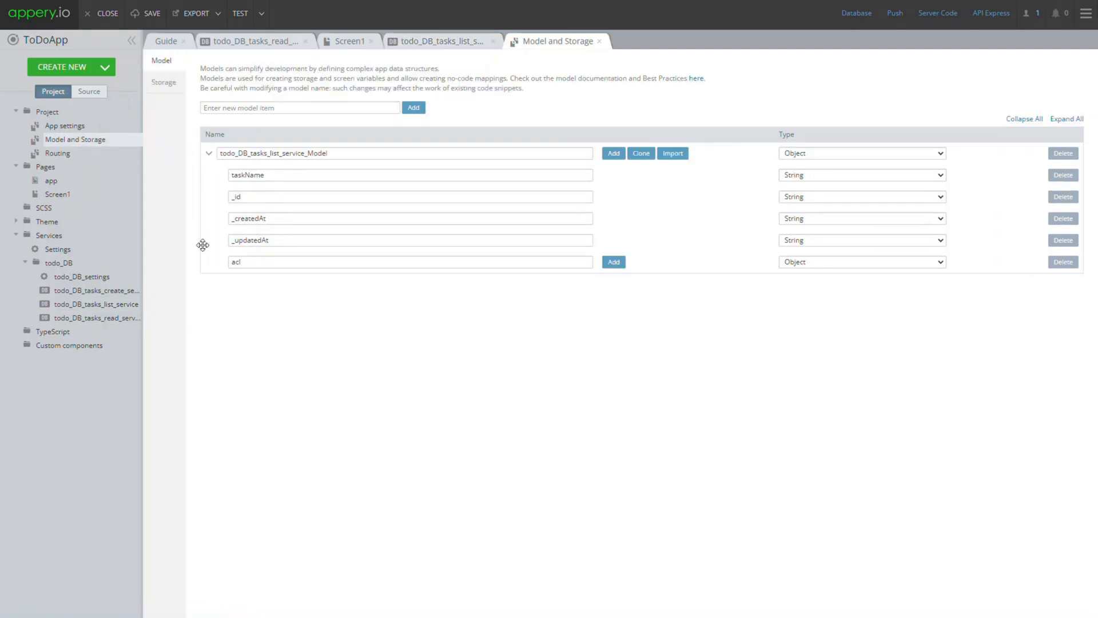
{"action": "mouse_move", "coordinate": [337, 282]}
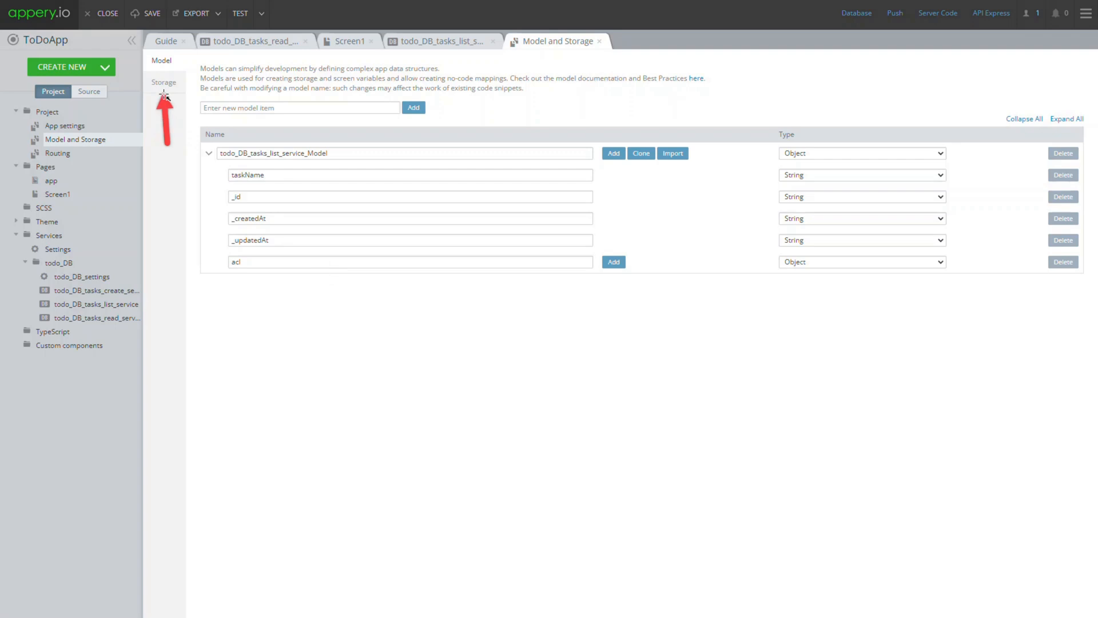
Add storage variable 'todo' of type todo_DB_tasks_list_service_Model
{"action": "left_click", "coordinate": [164, 82]}
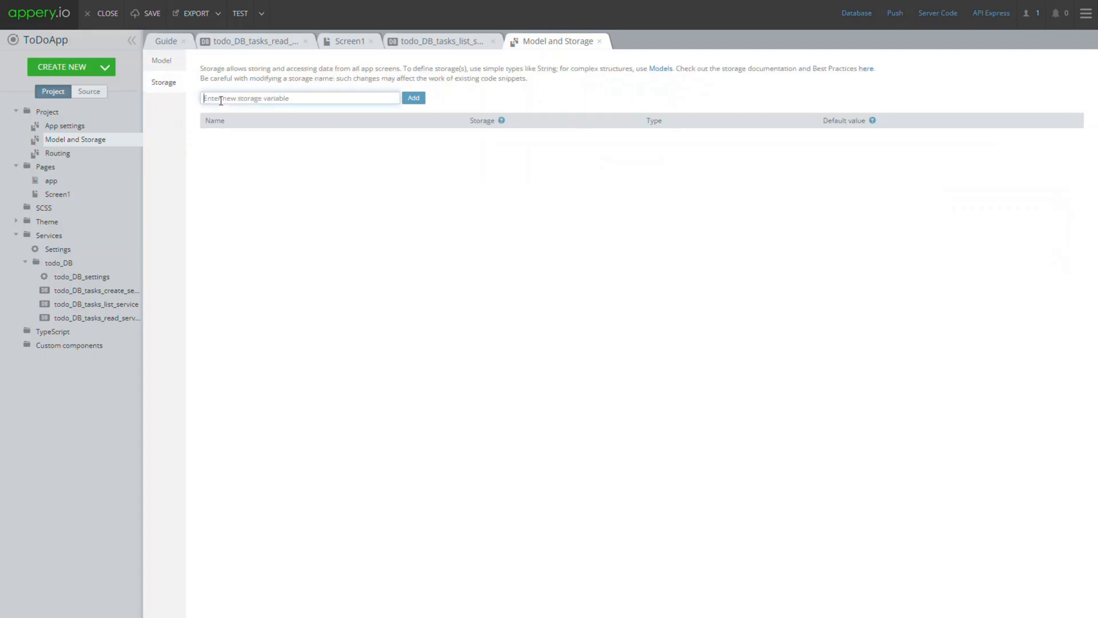
{"action": "type", "text": "todo"}
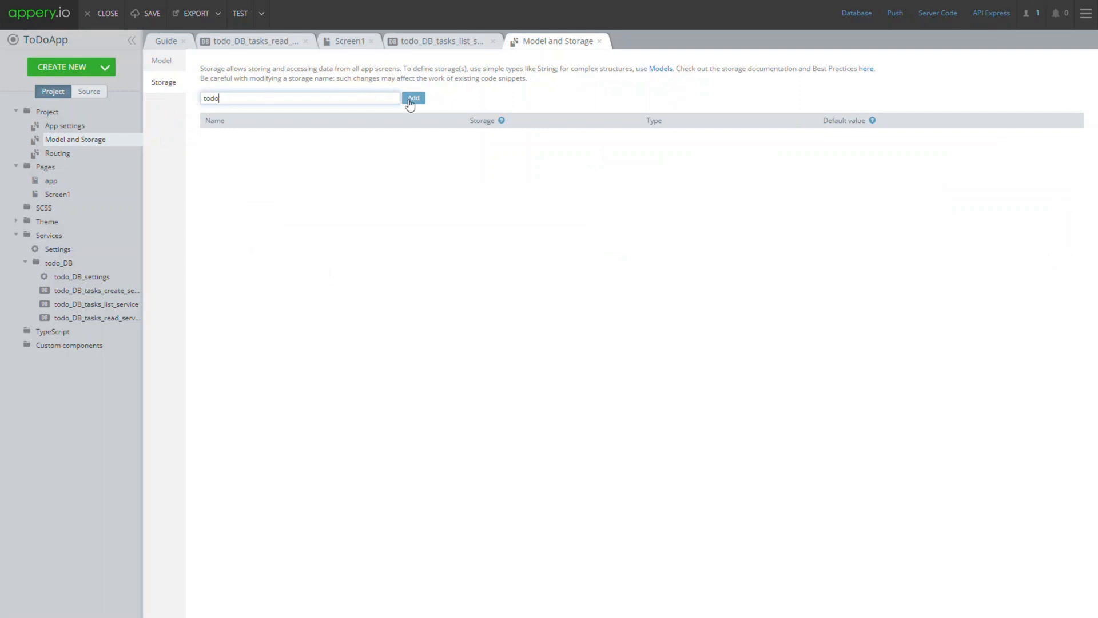
{"action": "left_click", "coordinate": [728, 139]}
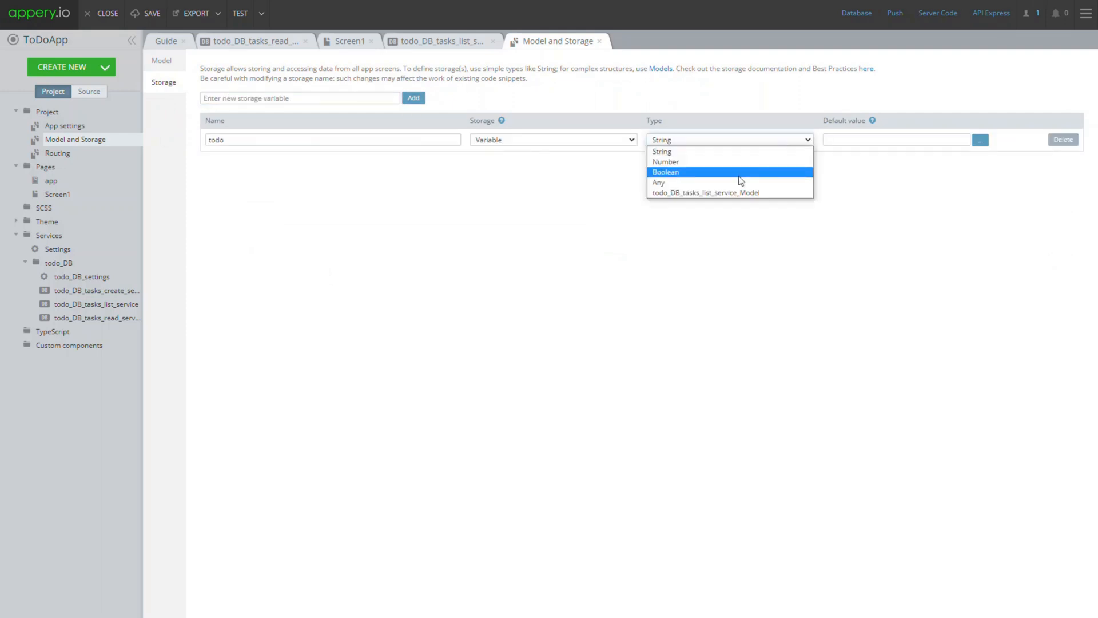
{"action": "left_click", "coordinate": [706, 192]}
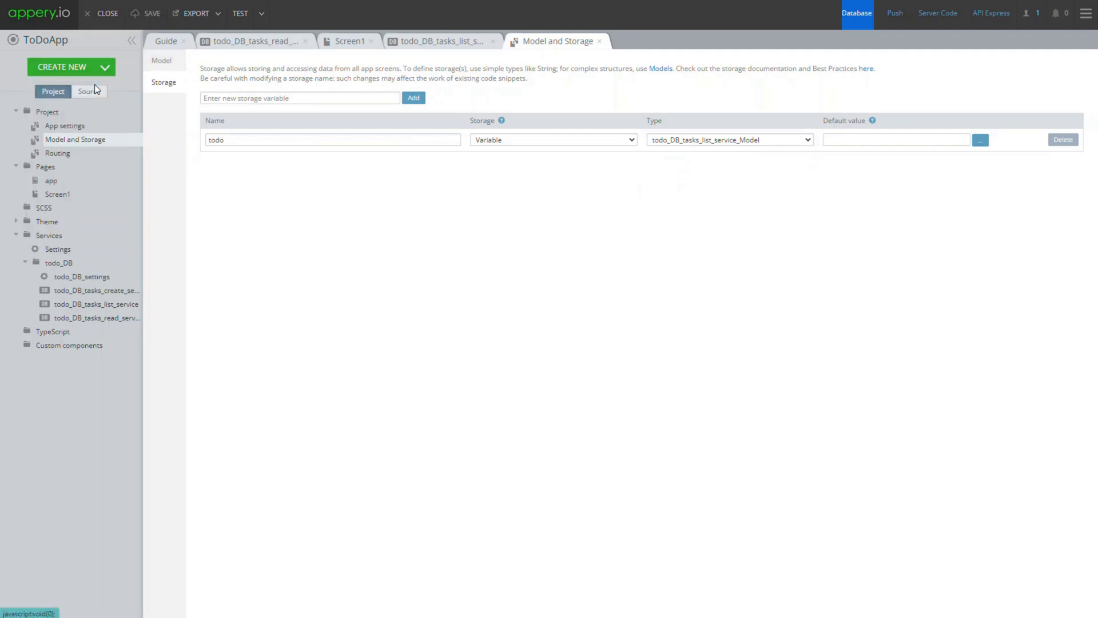
Create blank page Screen2 with an Ionic Back Button in the header and toolbar title 'Task'
{"action": "left_click", "coordinate": [62, 66]}
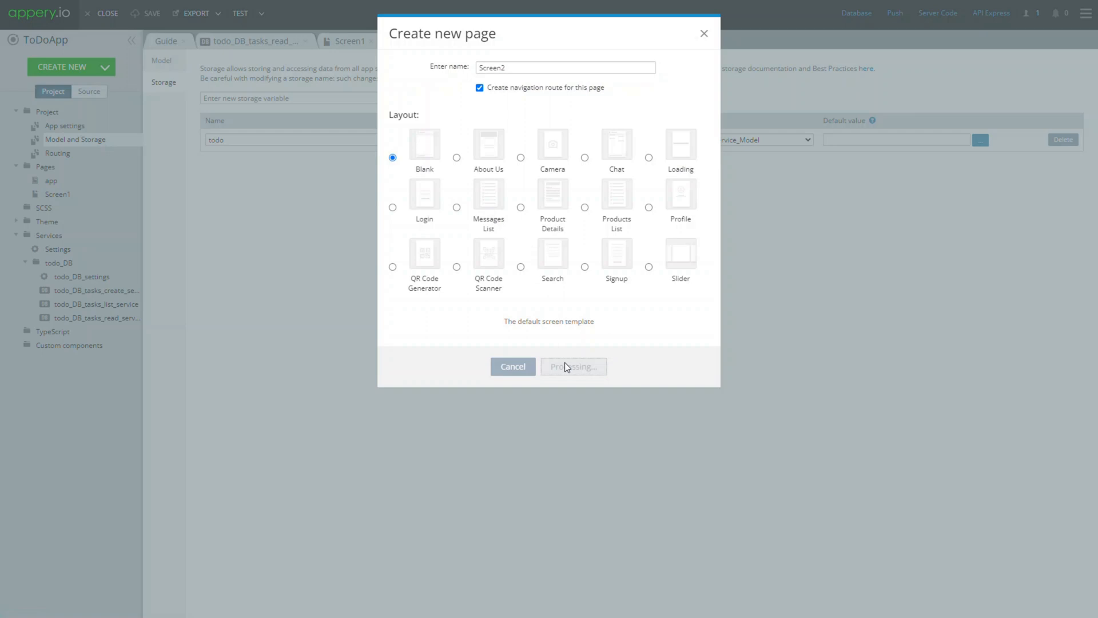
{"action": "left_click", "coordinate": [572, 366]}
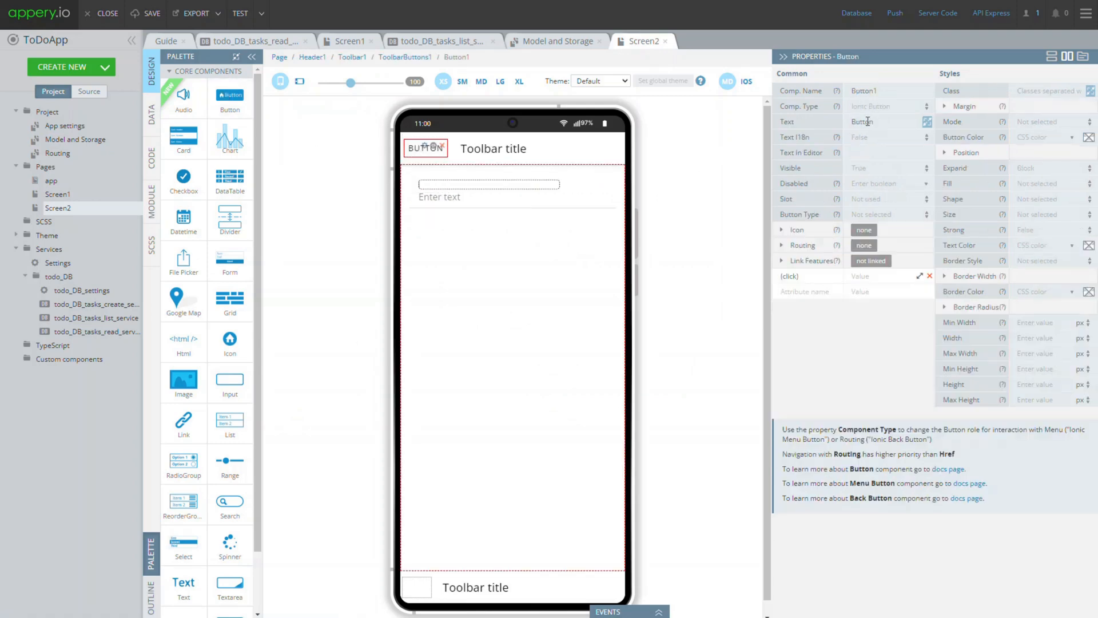
{"action": "left_click", "coordinate": [886, 106]}
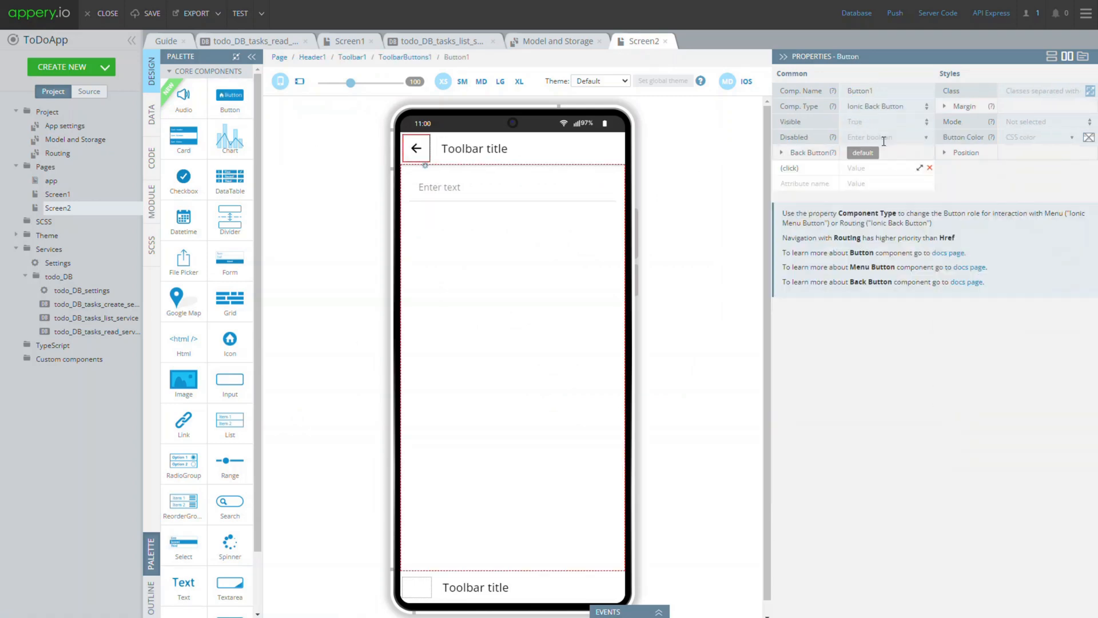
{"action": "left_click", "coordinate": [475, 148]}
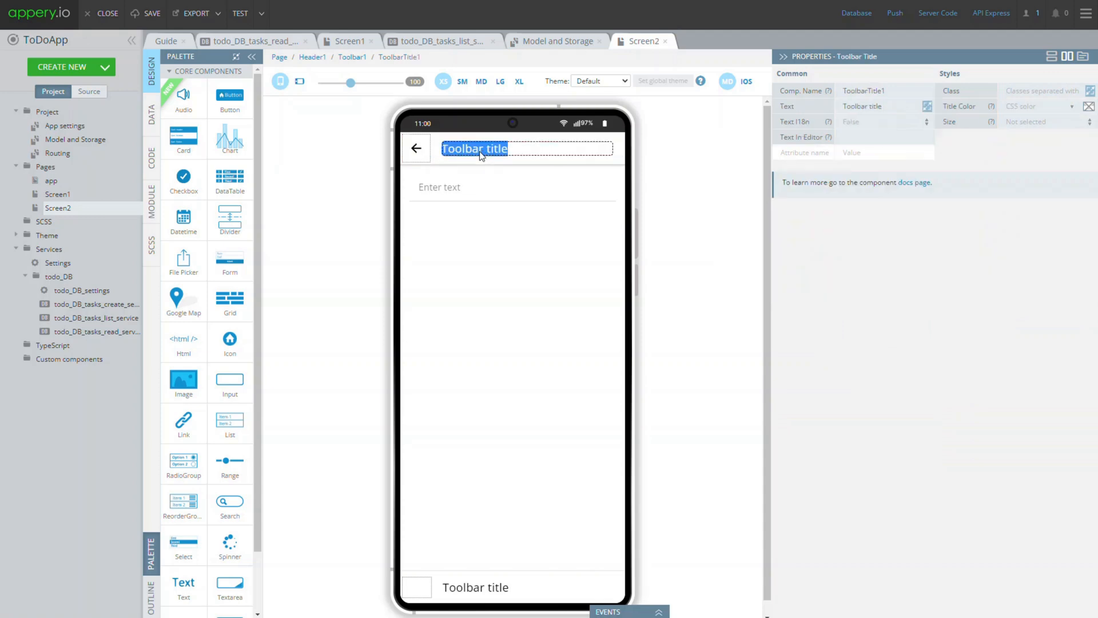
{"action": "type", "text": "Task"}
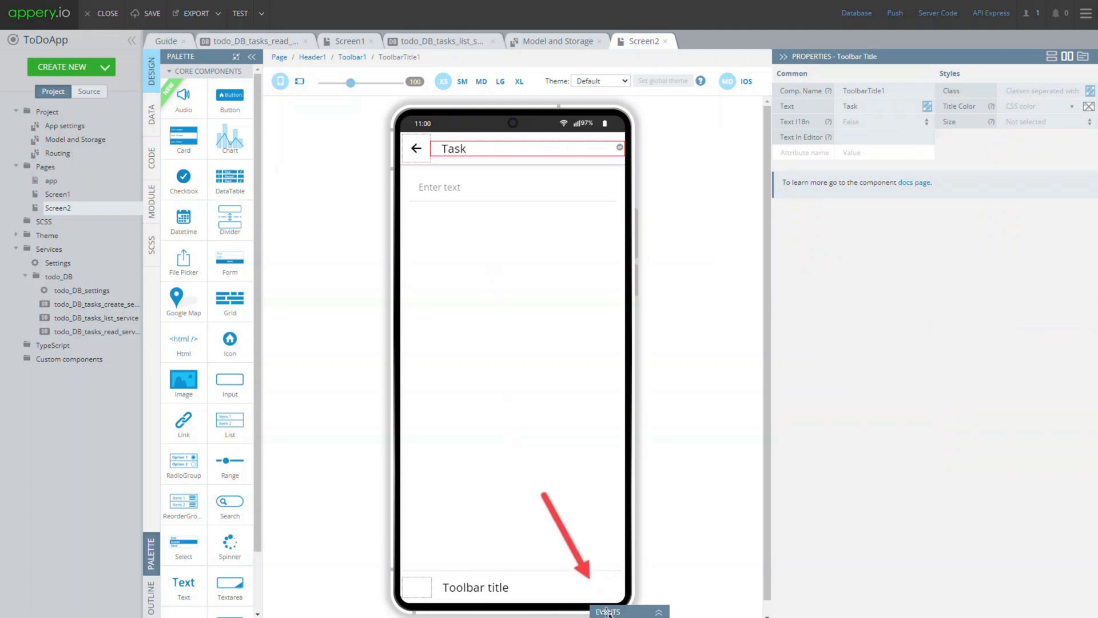
Add an After page showing Mapping on Screen2 from Storage todo.taskName to Input1 Value
{"action": "left_click", "coordinate": [628, 611]}
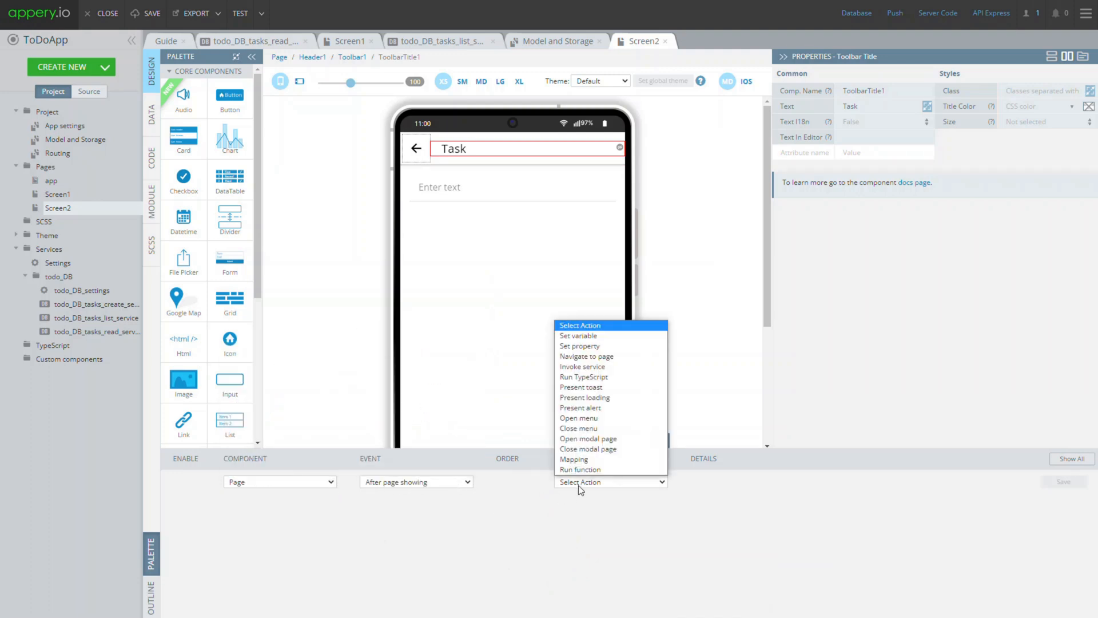
{"action": "left_click", "coordinate": [574, 459]}
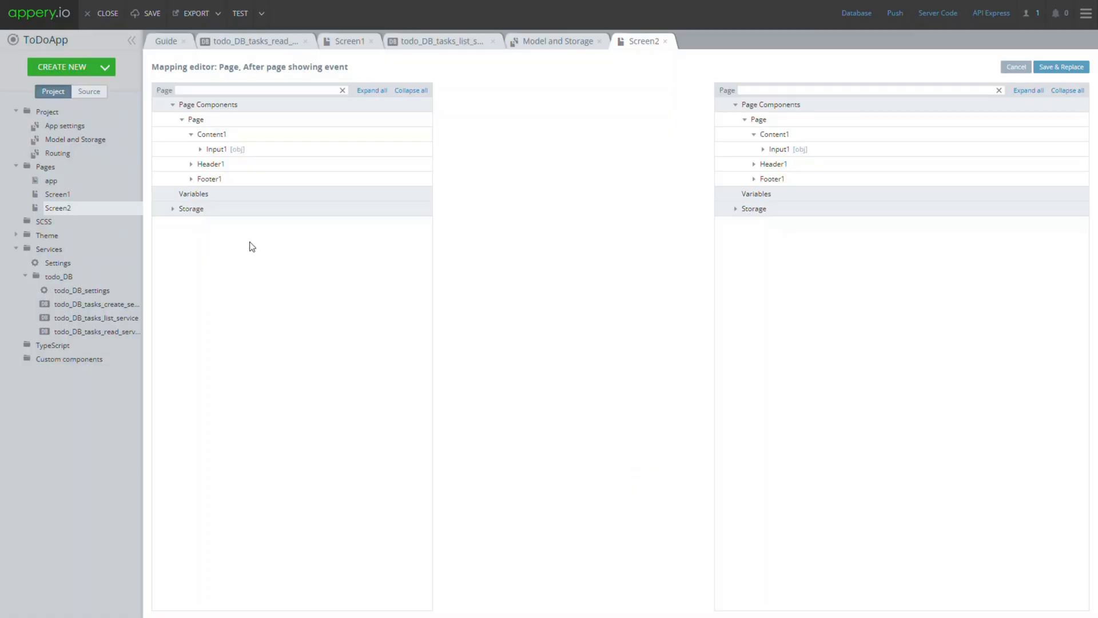
{"action": "left_click", "coordinate": [172, 208]}
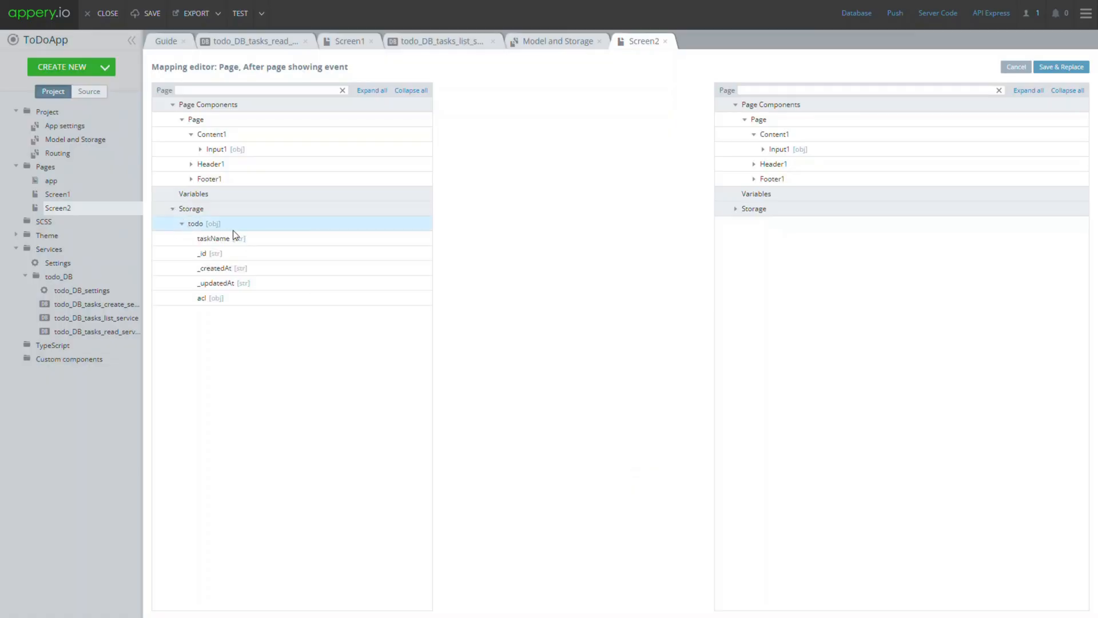
{"action": "left_click", "coordinate": [763, 148]}
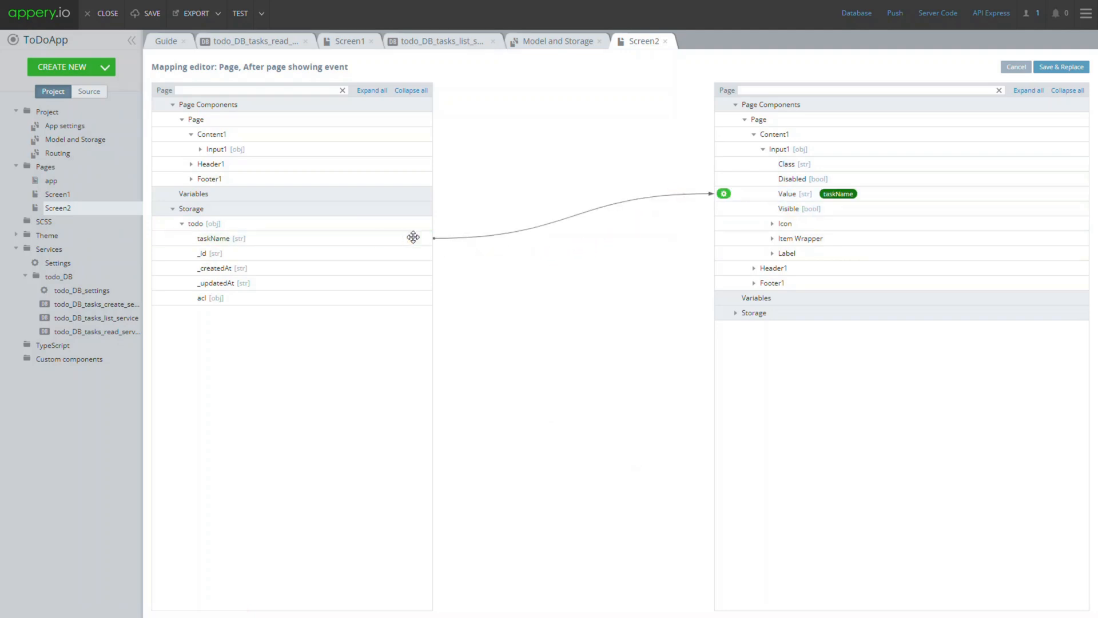
{"action": "left_click", "coordinate": [1061, 66]}
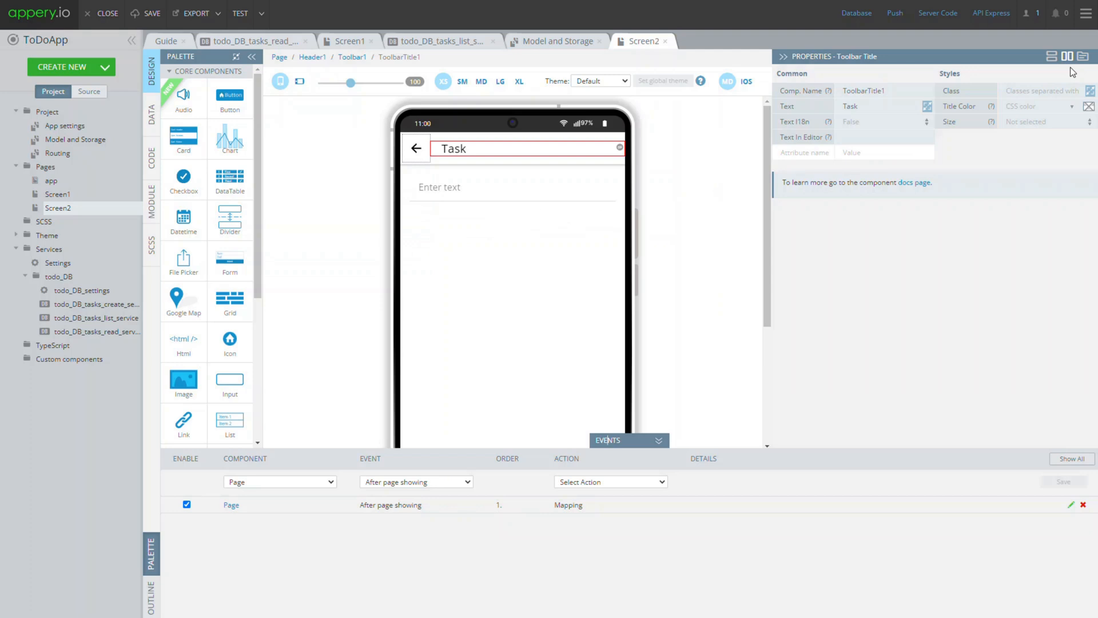
Give Screen1's ListItem1 a Click event navigating to Screen2, and start a second action
{"action": "left_click", "coordinate": [344, 41]}
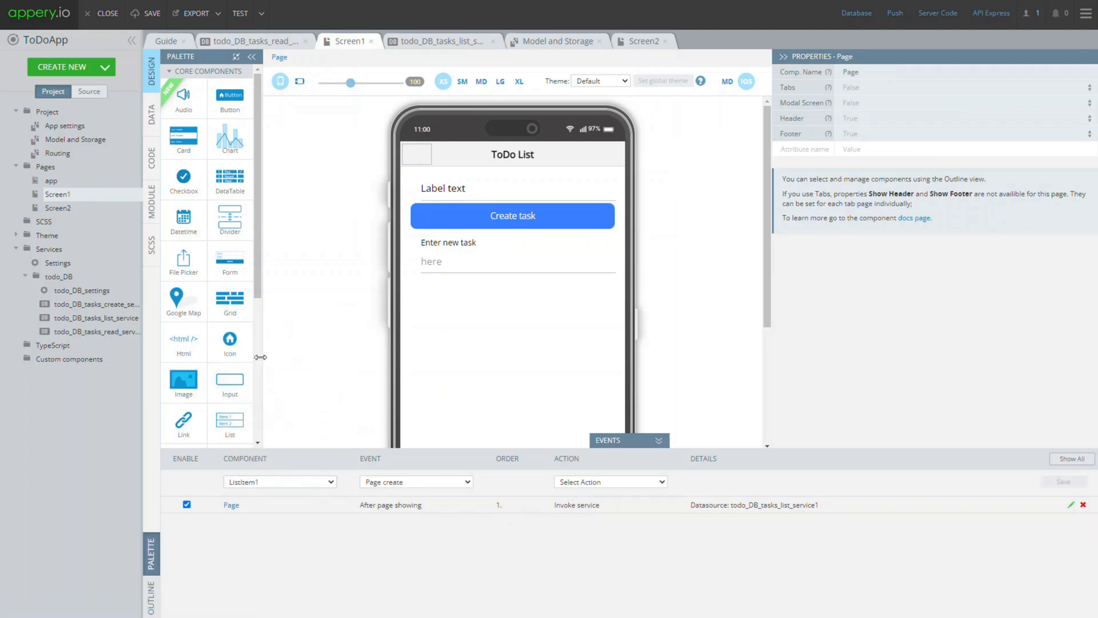
{"action": "left_click", "coordinate": [415, 481]}
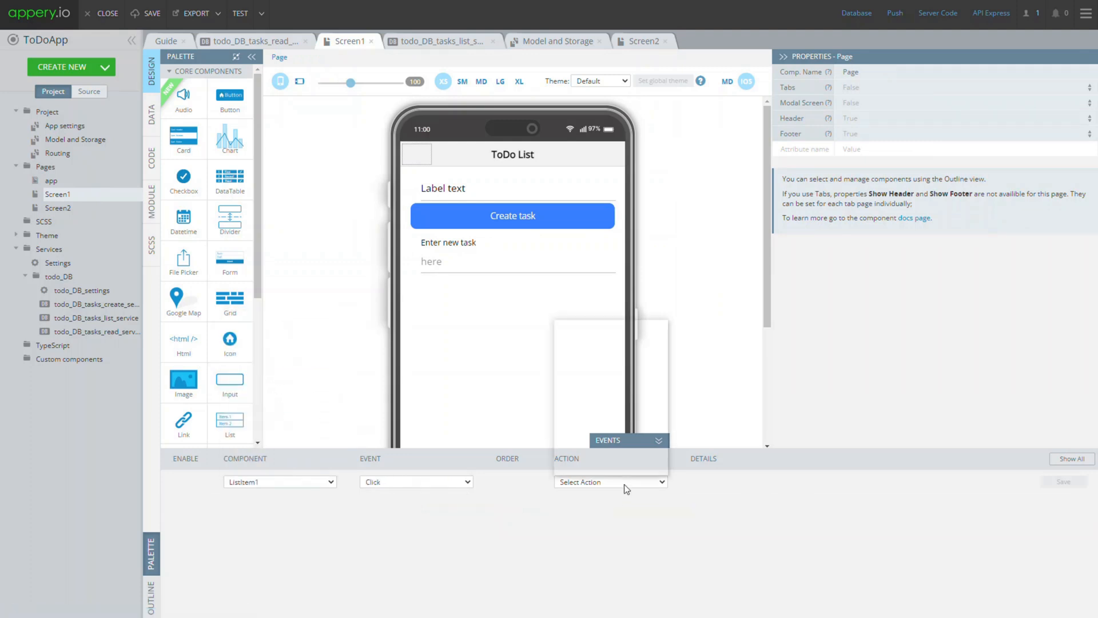
{"action": "left_click", "coordinate": [608, 482]}
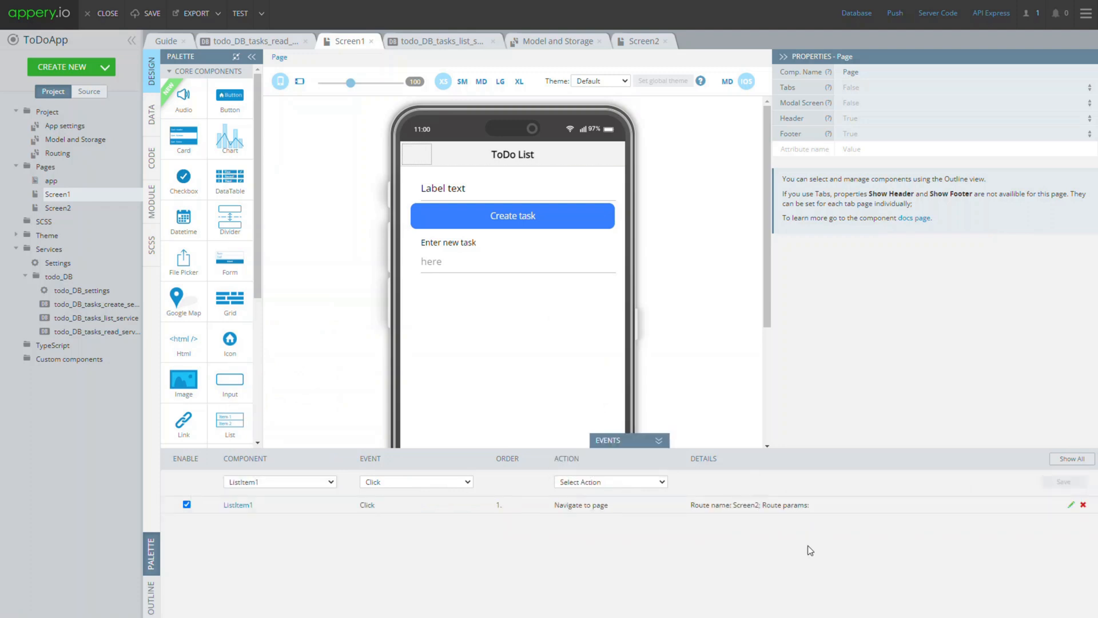
{"action": "left_click", "coordinate": [610, 482]}
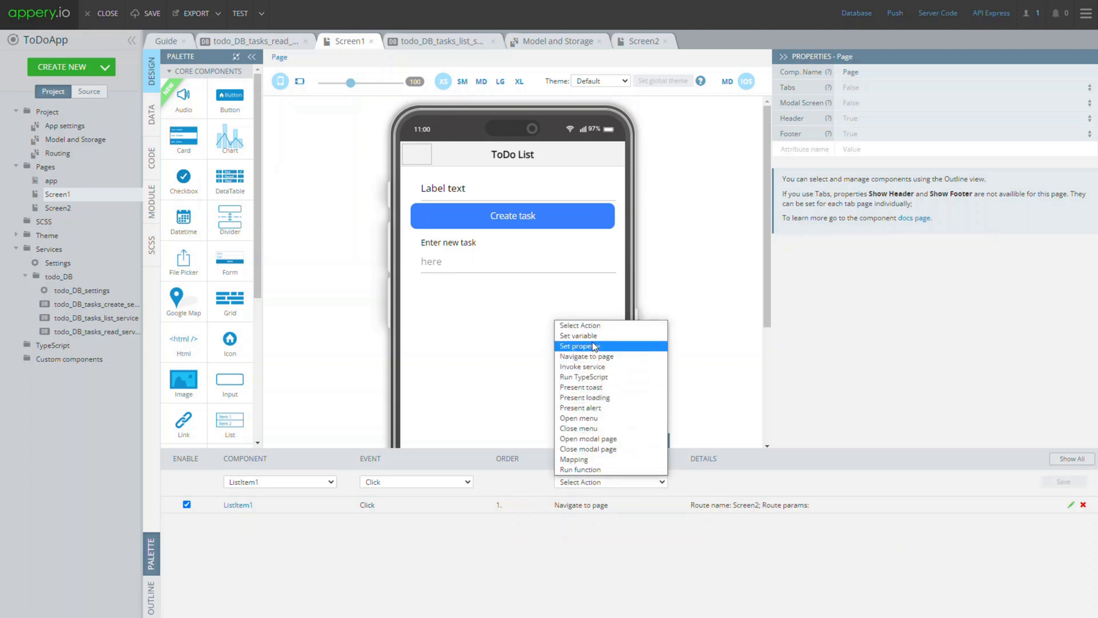
Add a ListItem1 Click Set variable action setting todo to currentItem.itemData and save
{"action": "left_click", "coordinate": [579, 335]}
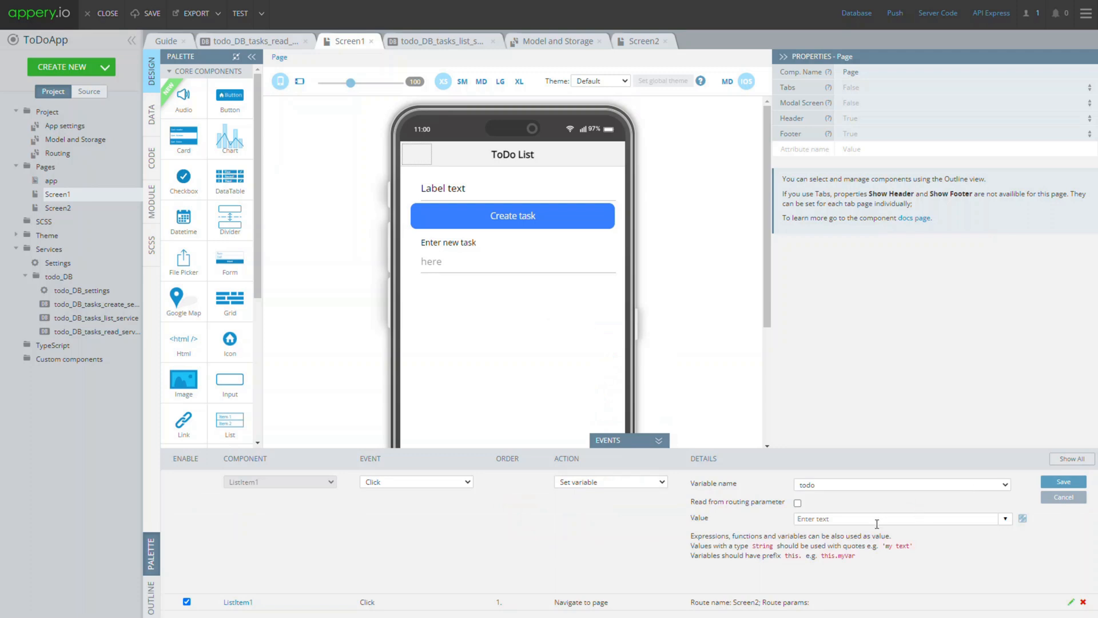
{"action": "type", "text": "currentItem.itemData"}
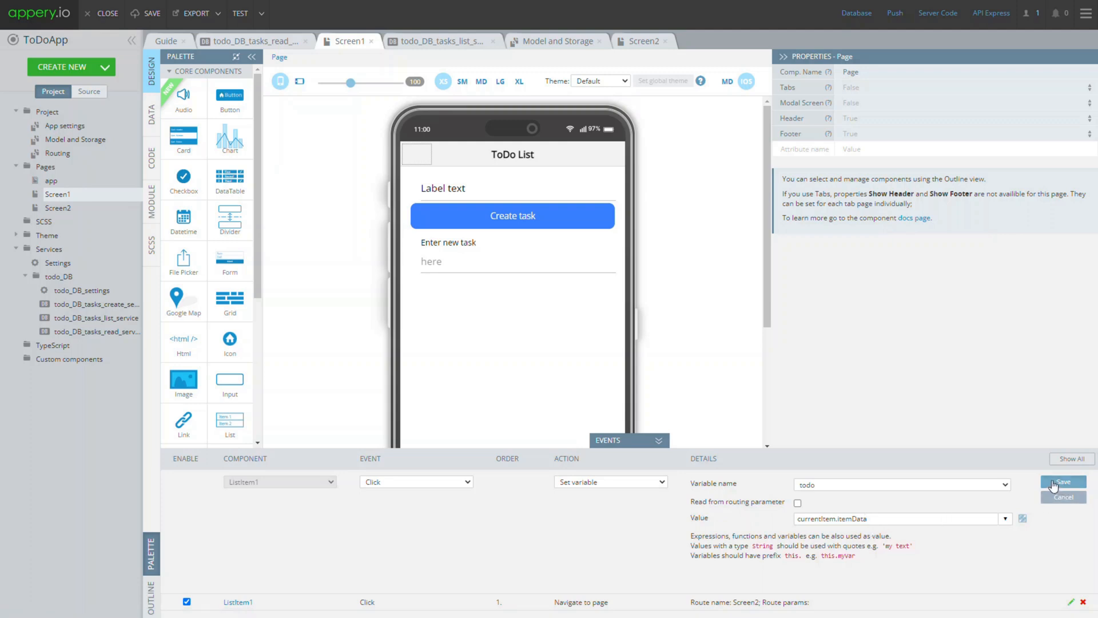
{"action": "left_click", "coordinate": [1062, 483]}
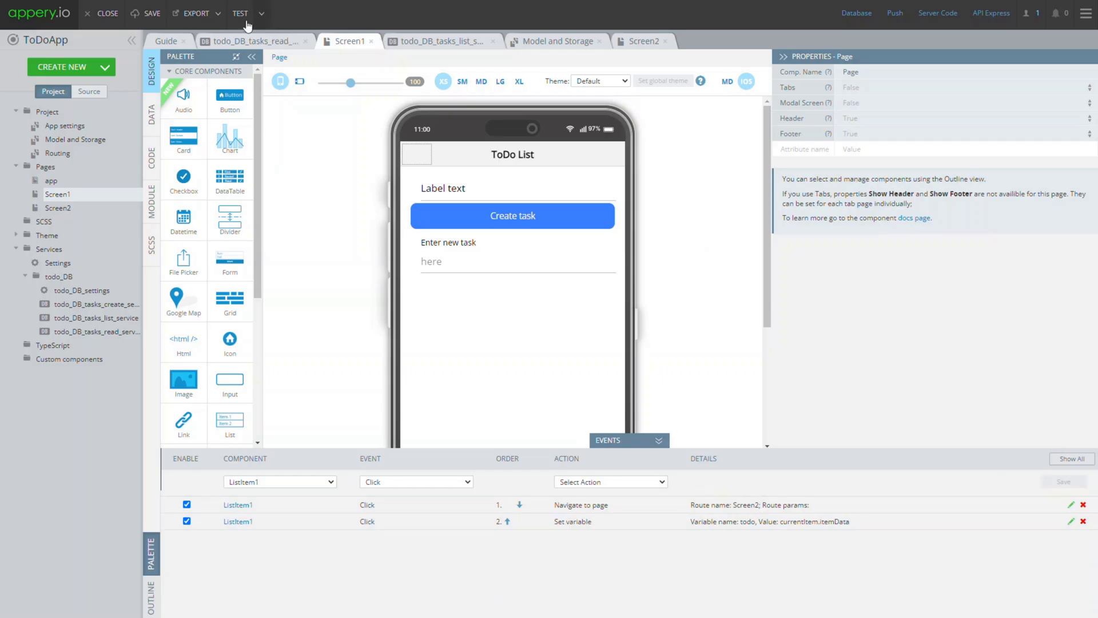